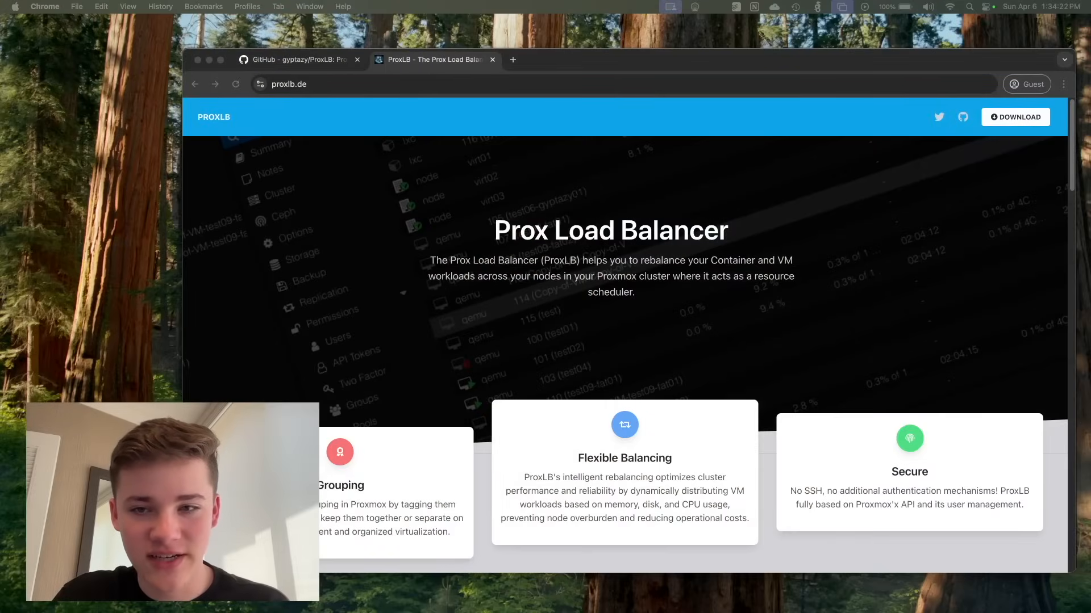
# Step: Scroll proxlb.de to How to install, showing the Debian apt source and GPG key commands
pyautogui.scroll(-3)
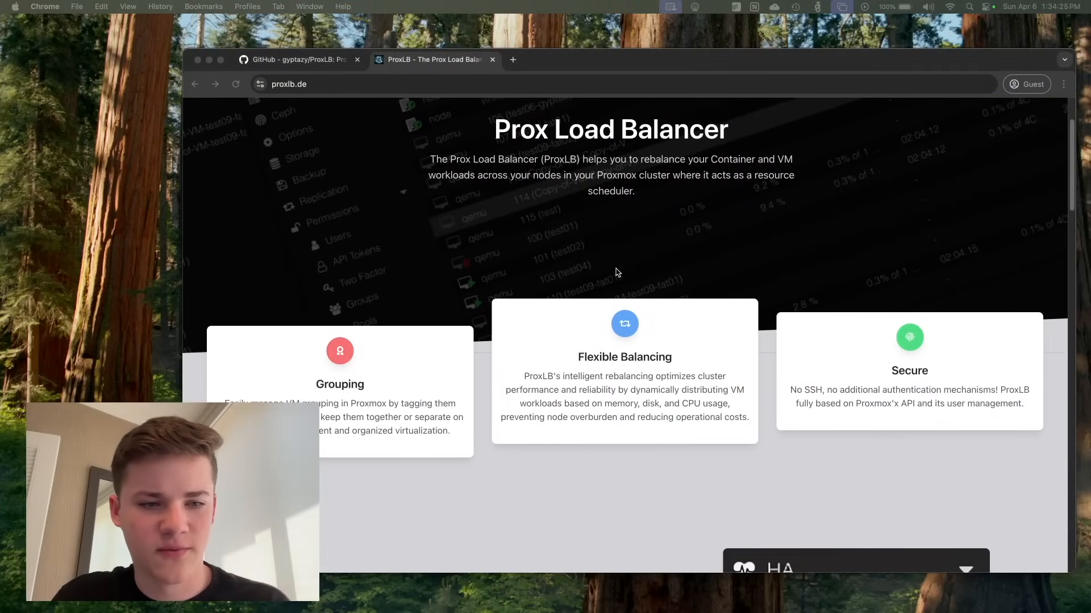
pyautogui.scroll(3)
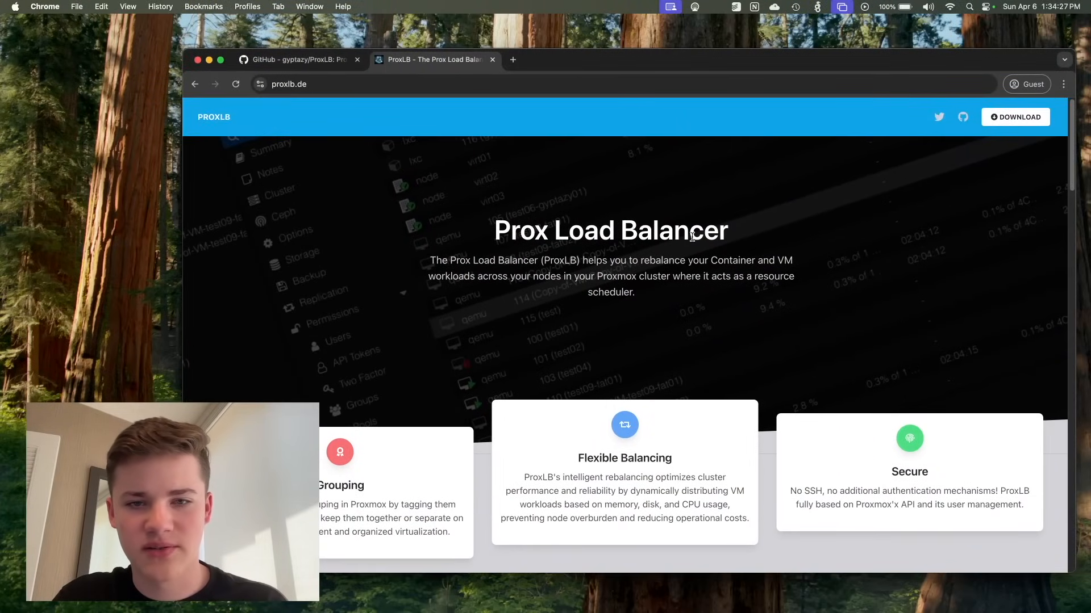
pyautogui.scroll(-3)
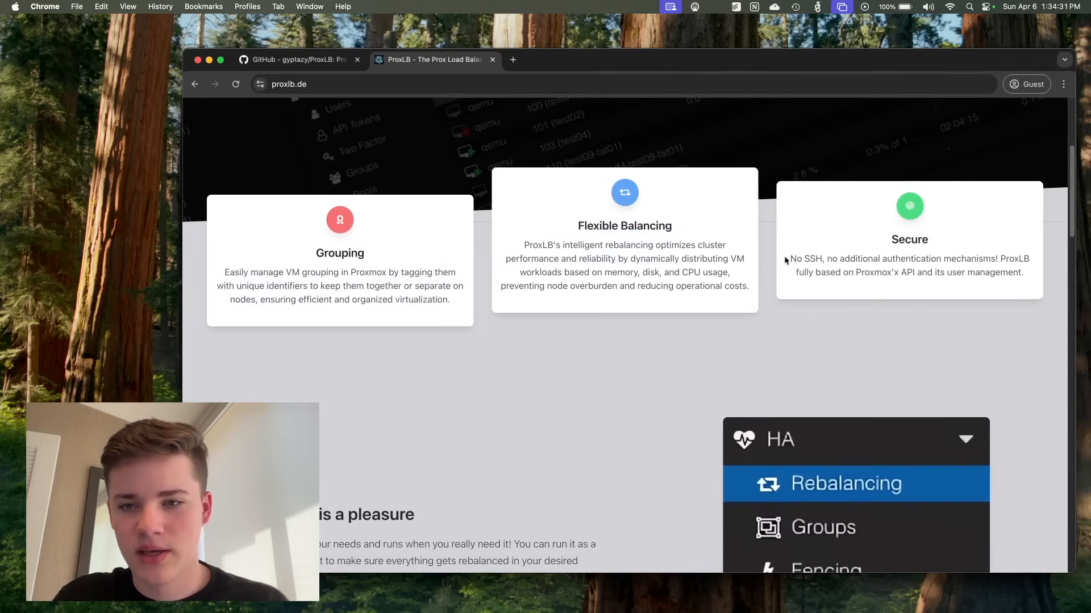
pyautogui.scroll(-3)
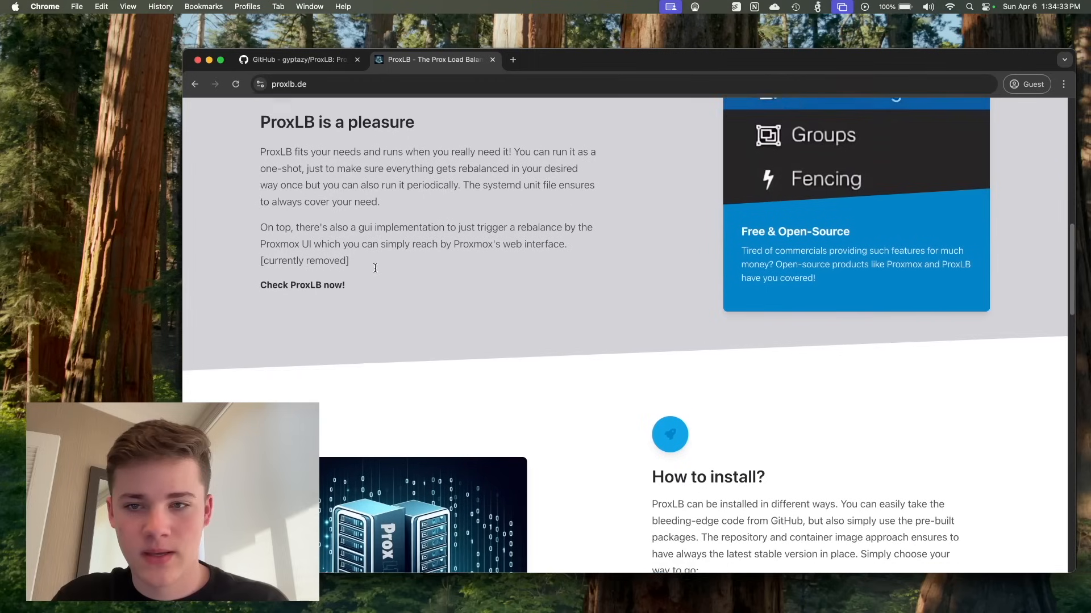
pyautogui.scroll(-3)
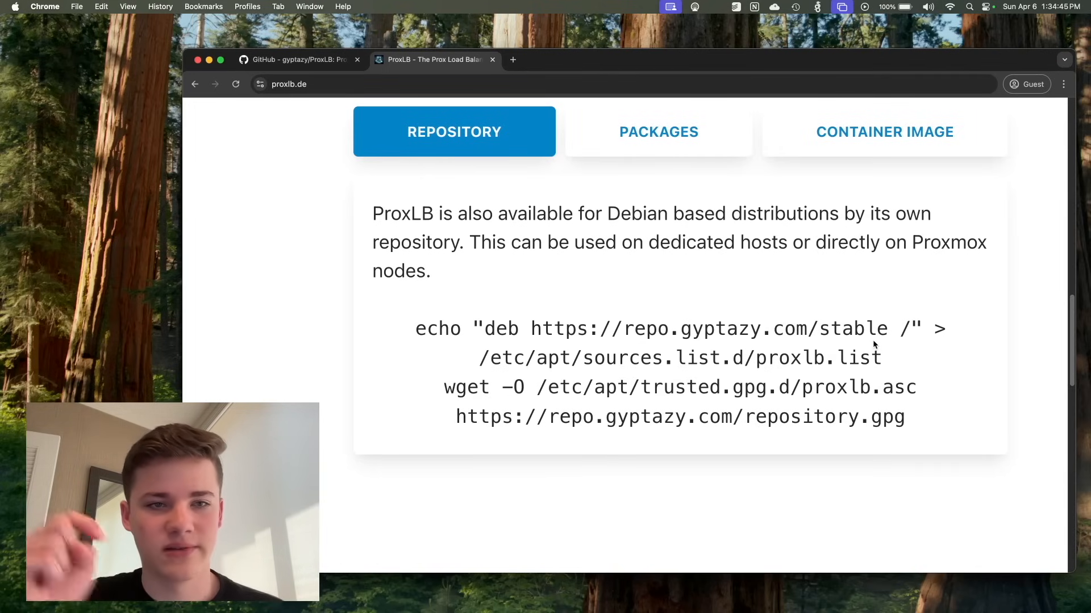
pyautogui.moveTo(433, 305)
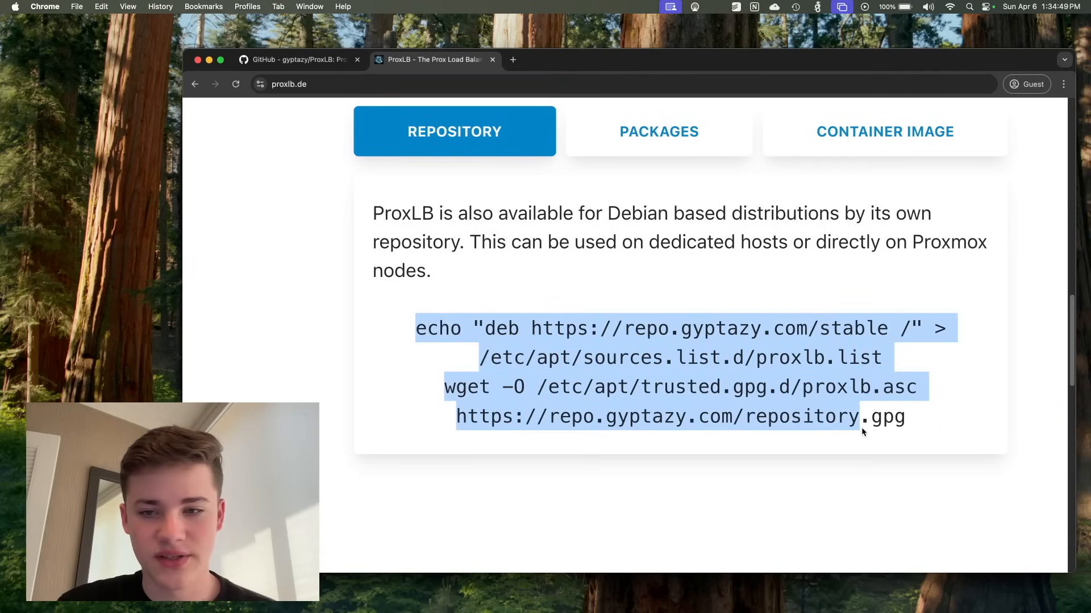
pyautogui.click(907, 362)
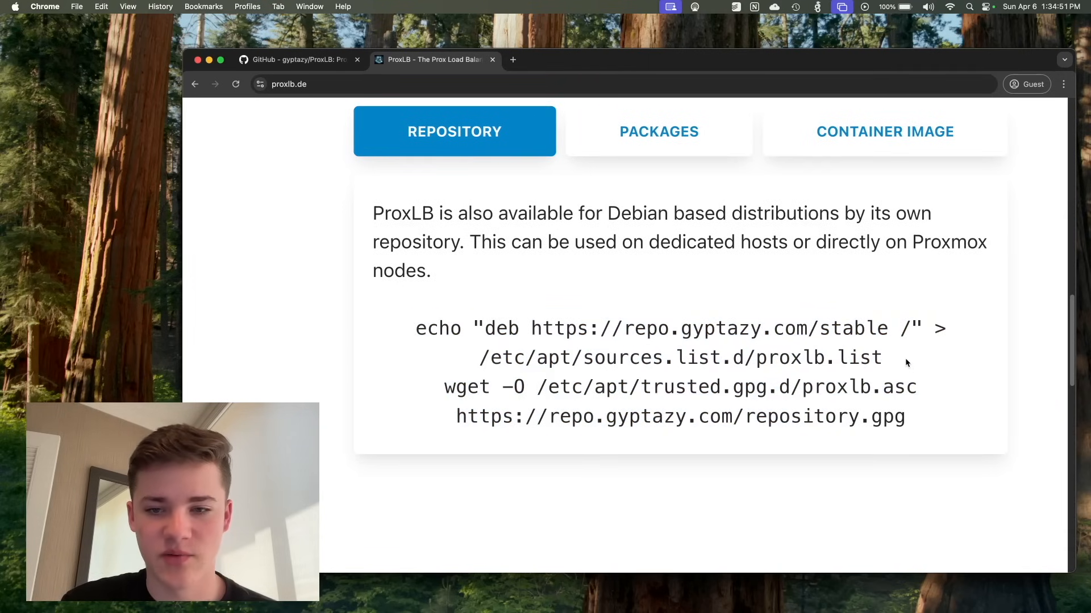
pyautogui.moveTo(478, 357); pyautogui.dragTo(880, 357)
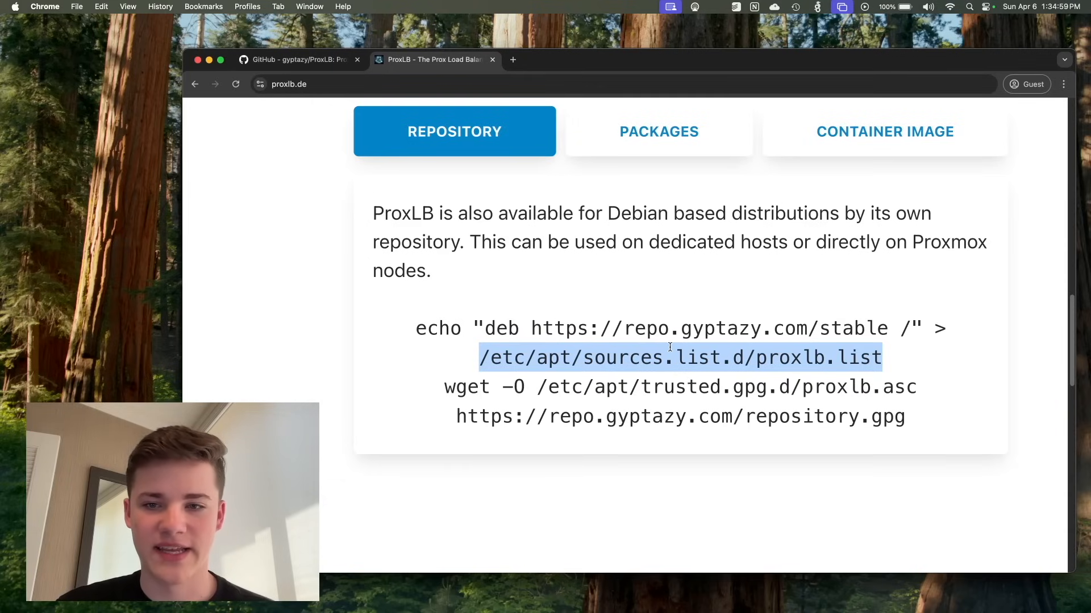
pyautogui.moveTo(330, 510)
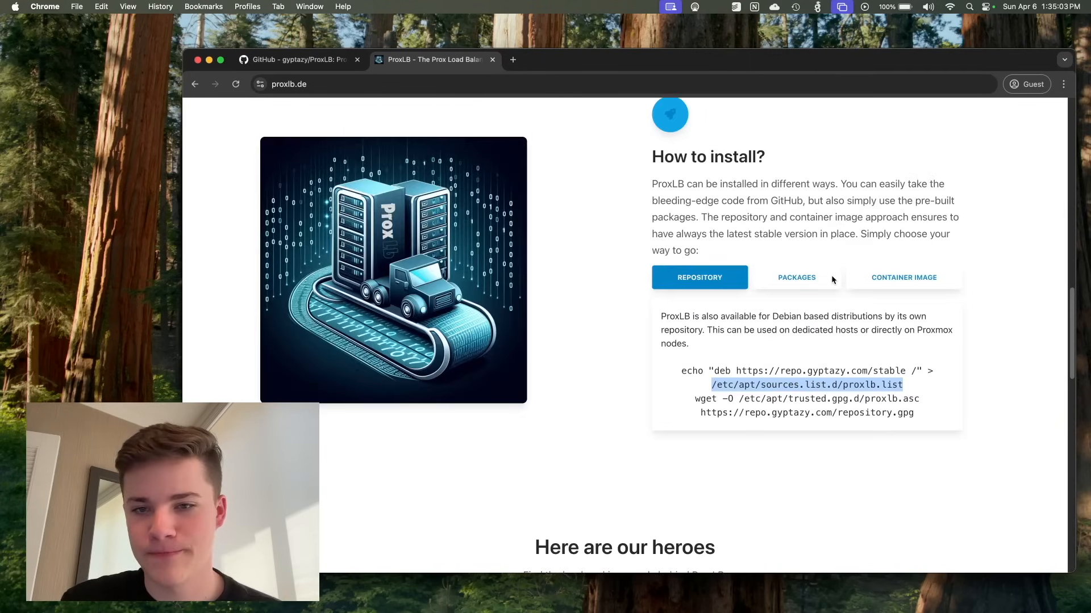
pyautogui.scroll(-3)
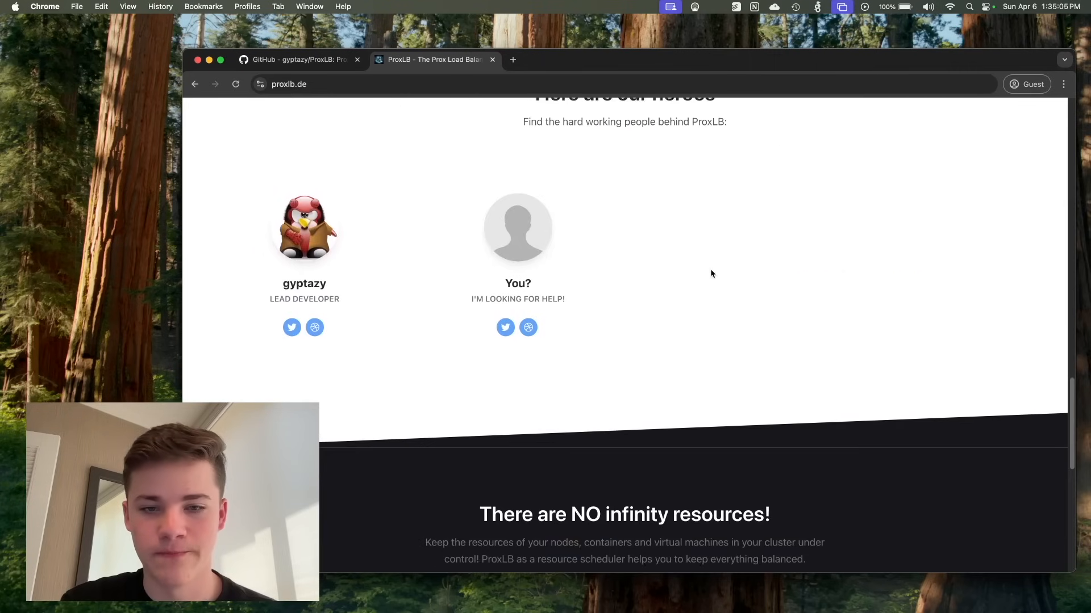
pyautogui.scroll(-3)
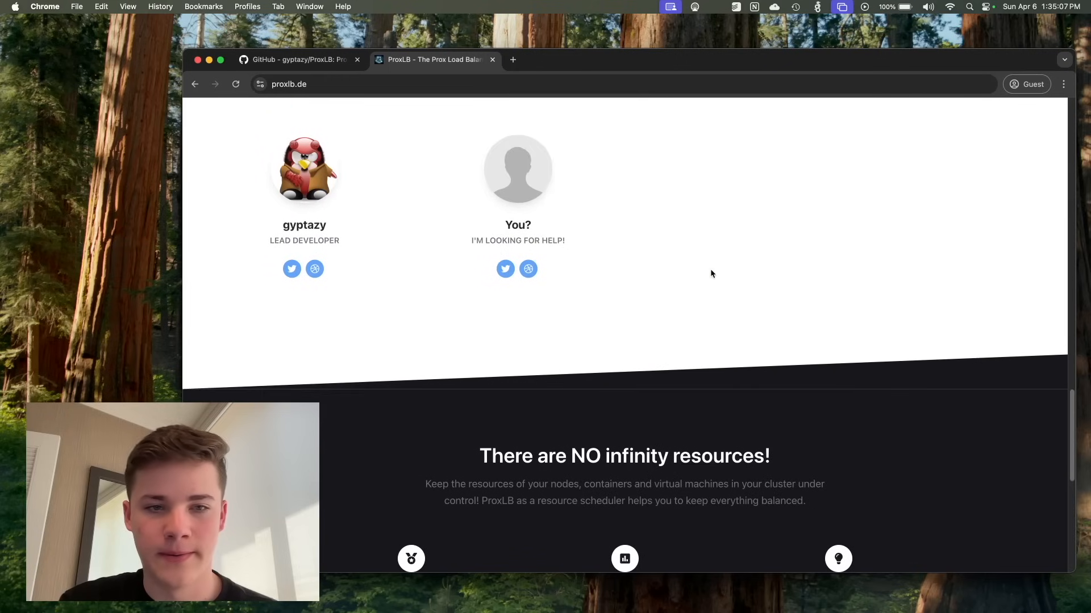
pyautogui.scroll(-3)
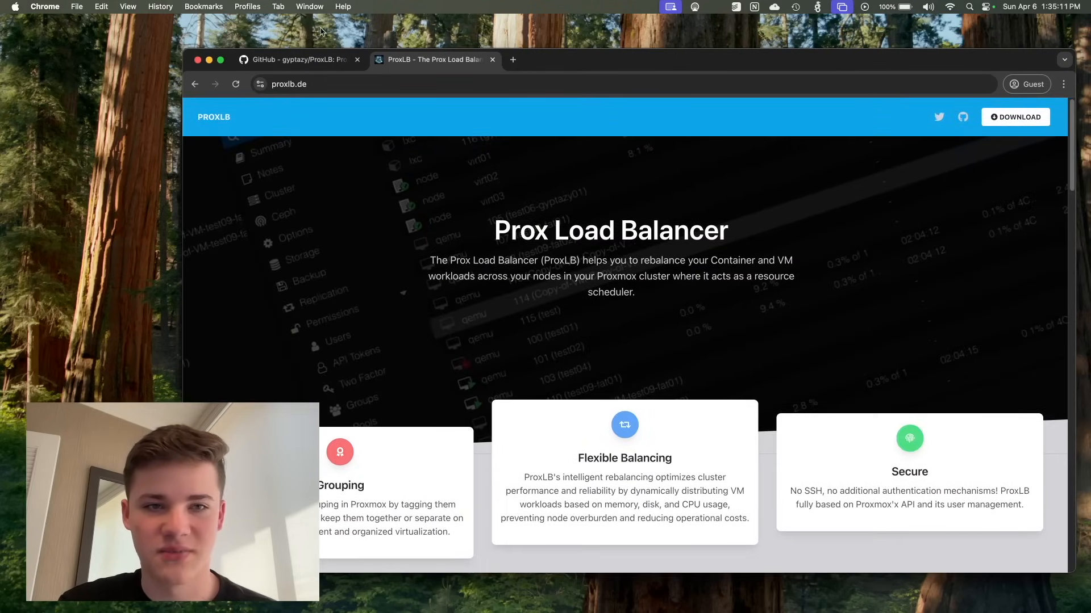
# Step: Switch to the gyptazy/ProxLB GitHub tab and scroll down to the README table of contents
pyautogui.click(299, 59)
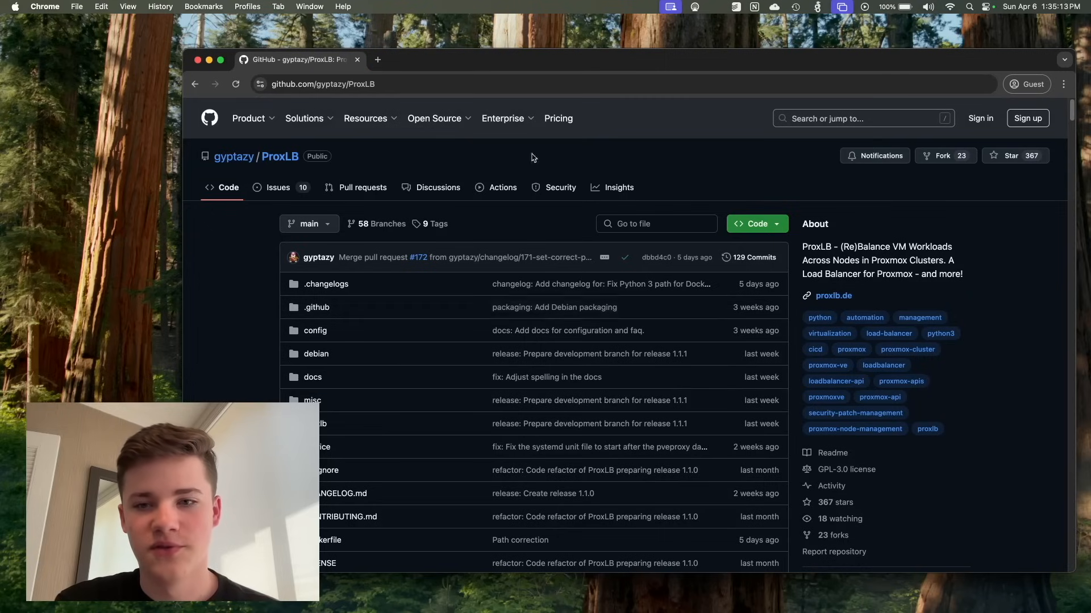
pyautogui.scroll(-3)
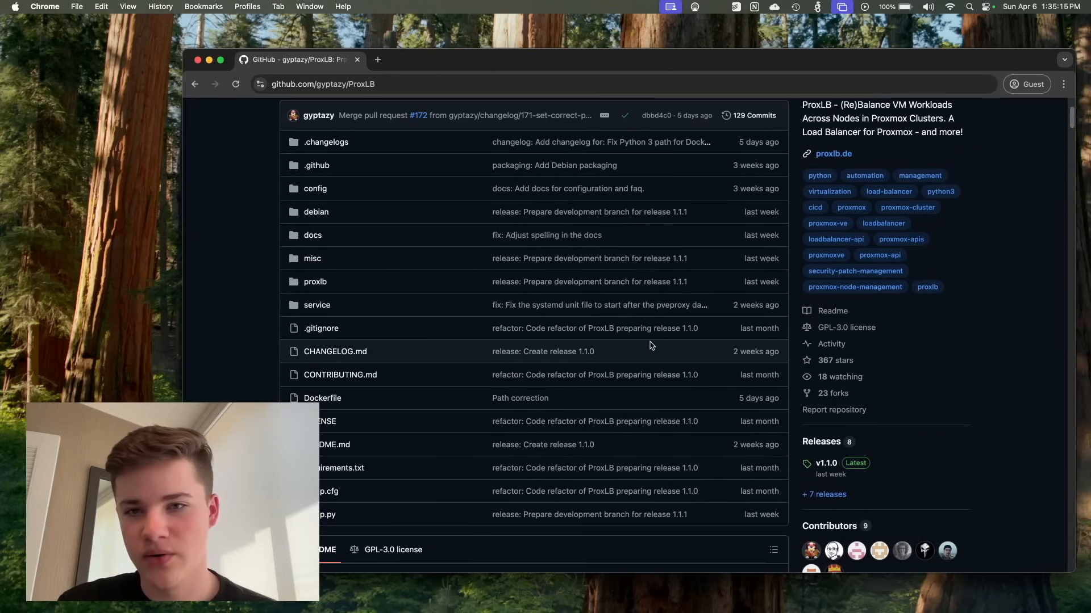
pyautogui.scroll(-3)
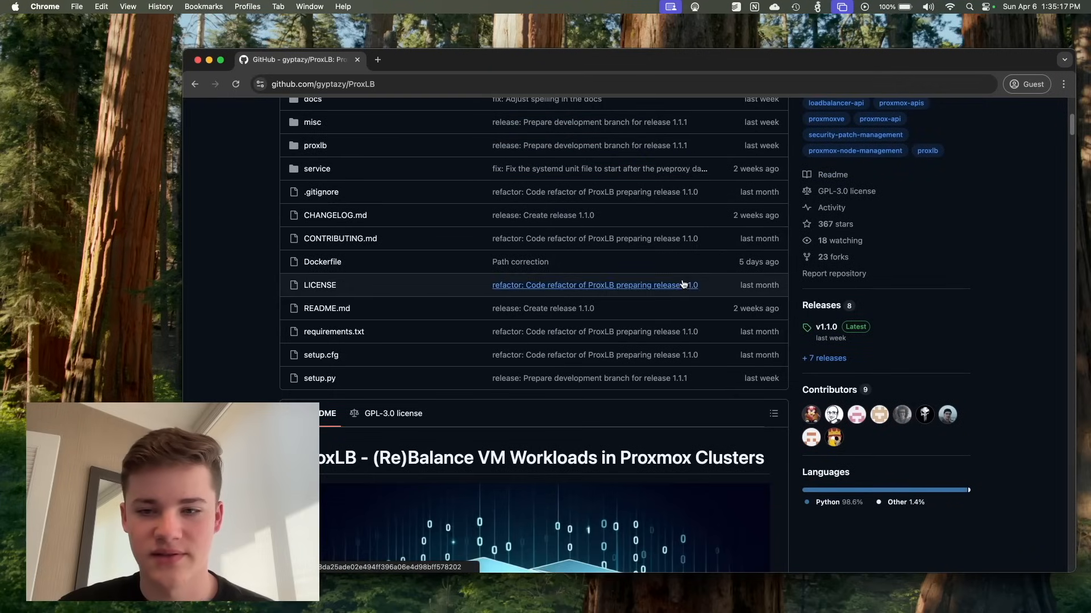
pyautogui.scroll(-3)
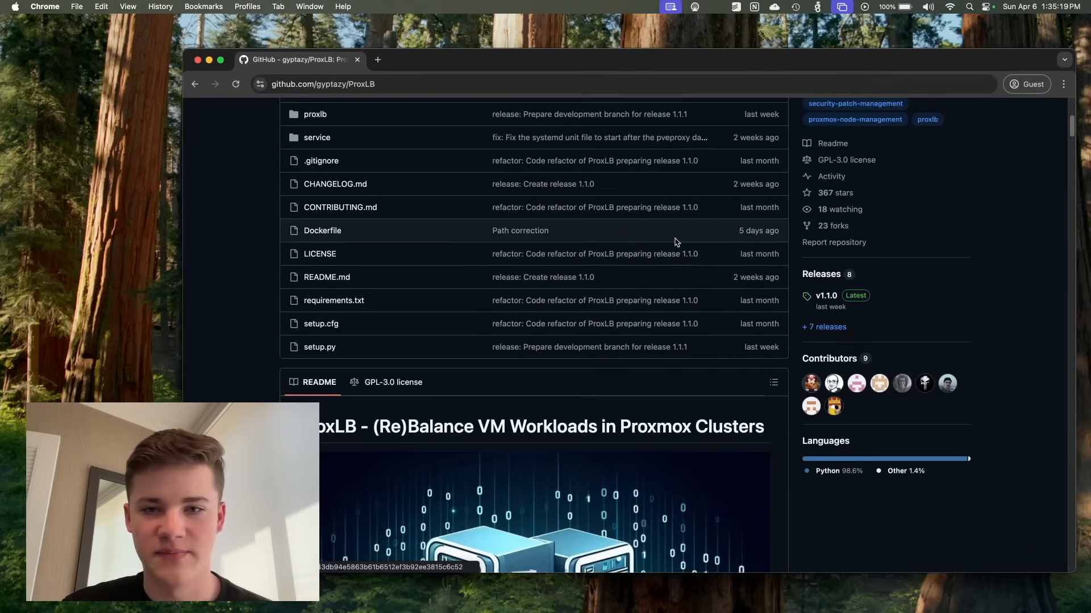
pyautogui.scroll(-3)
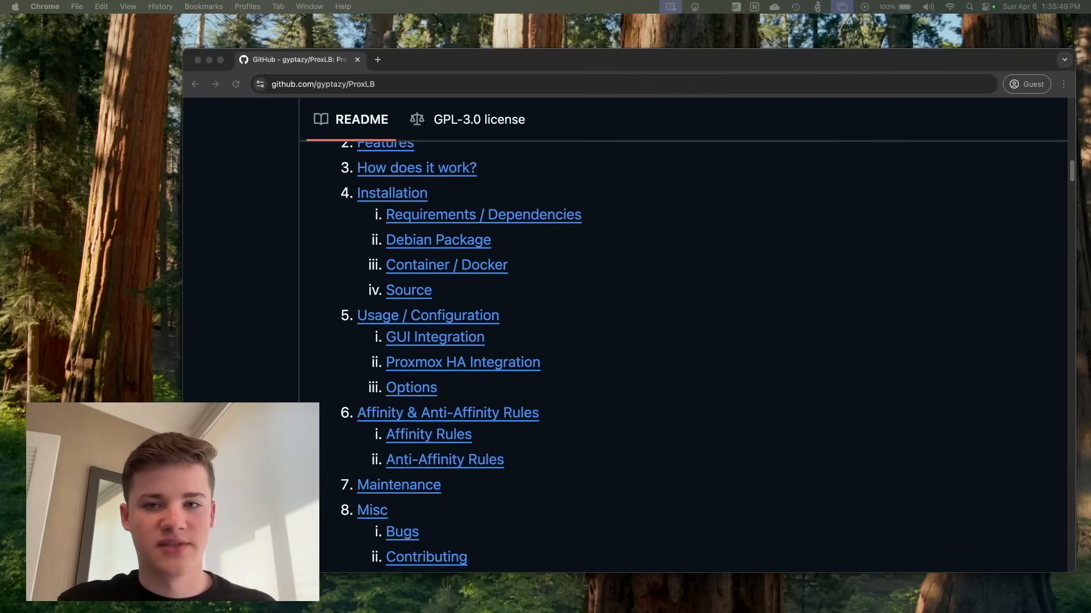
pyautogui.scroll(-3)
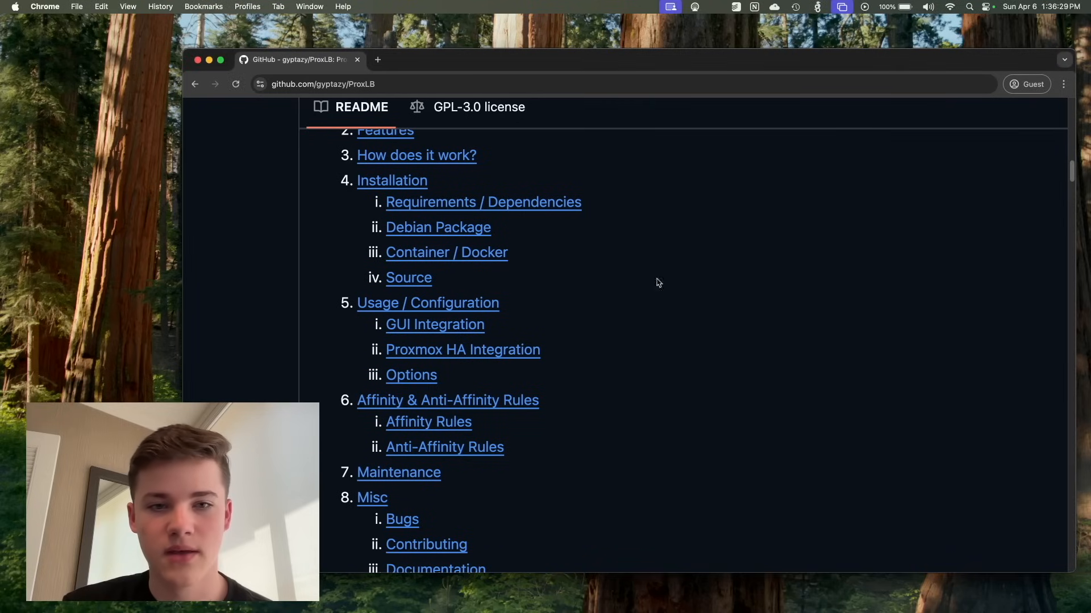
pyautogui.scroll(-3)
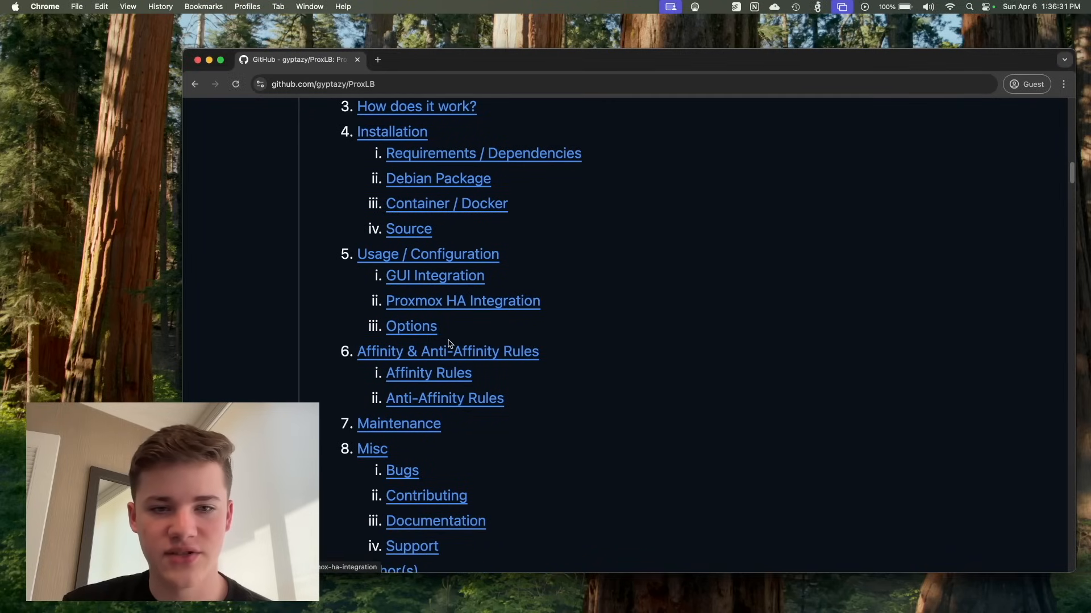
pyautogui.scroll(-3)
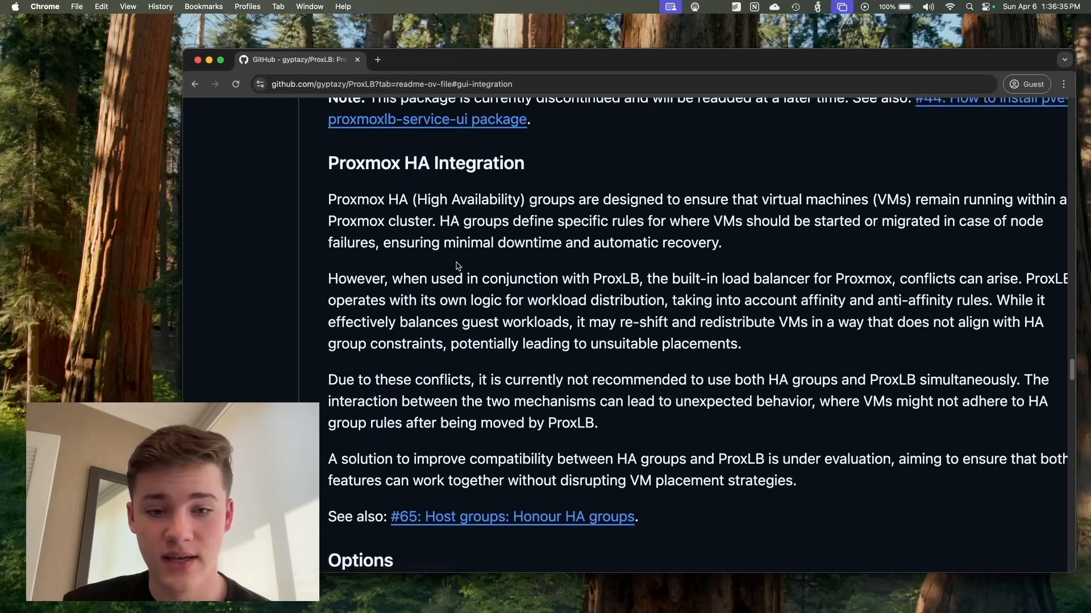
# Step: Scroll past GUI Integration, the Options table, example YAML and Parameters to Affinity Rules
pyautogui.scroll(-3)
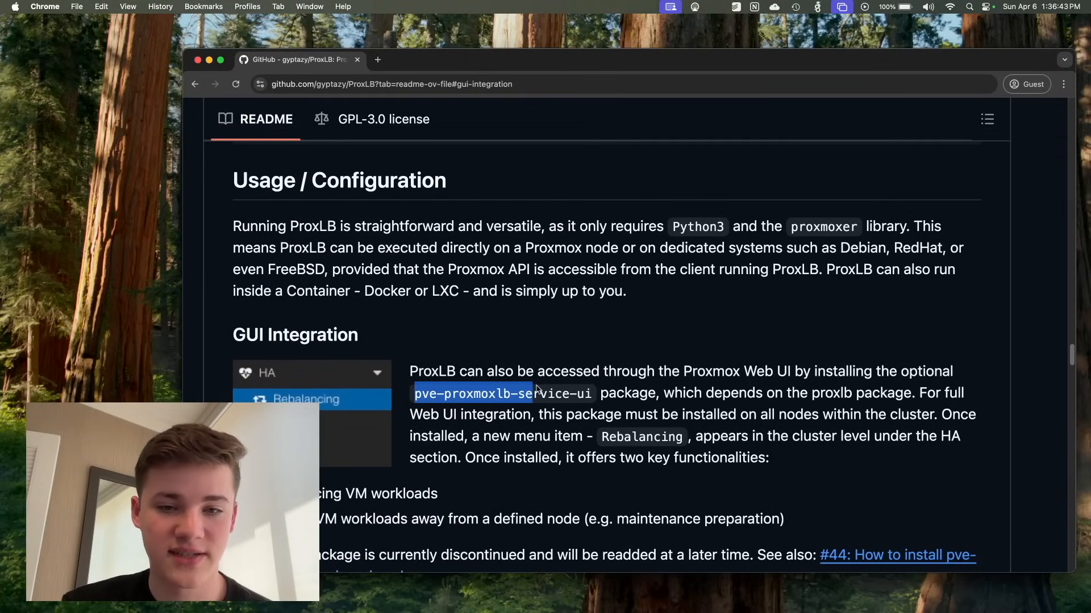
pyautogui.scroll(-3)
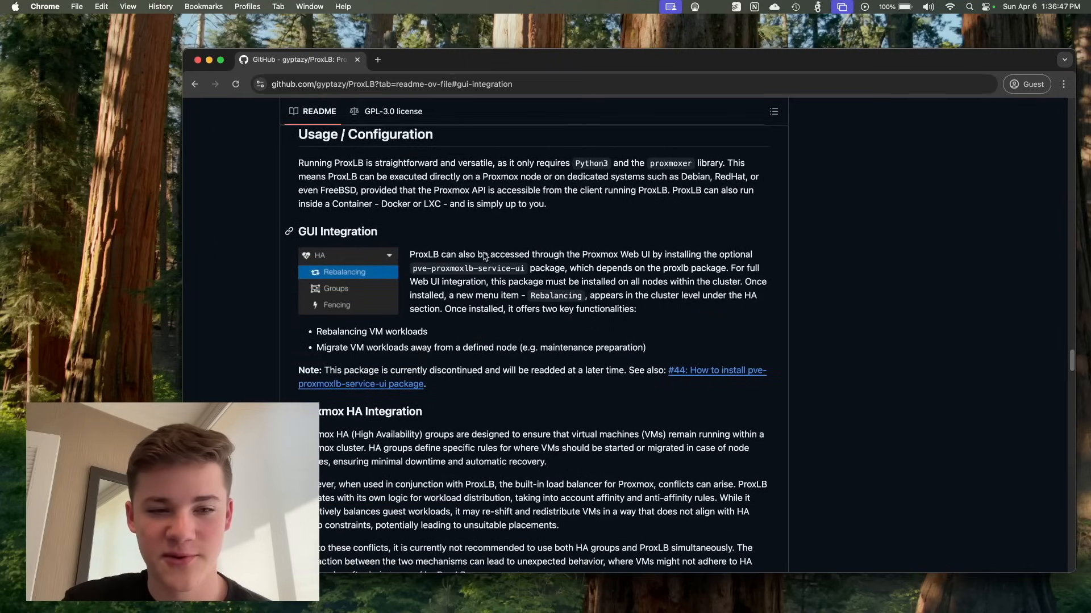
pyautogui.scroll(-3)
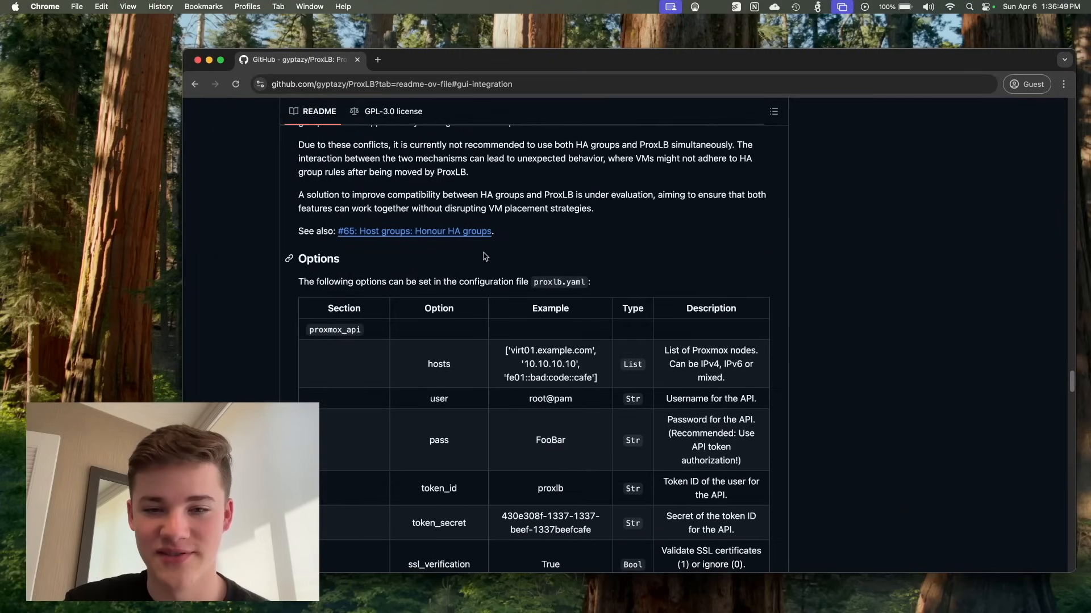
pyautogui.scroll(-3)
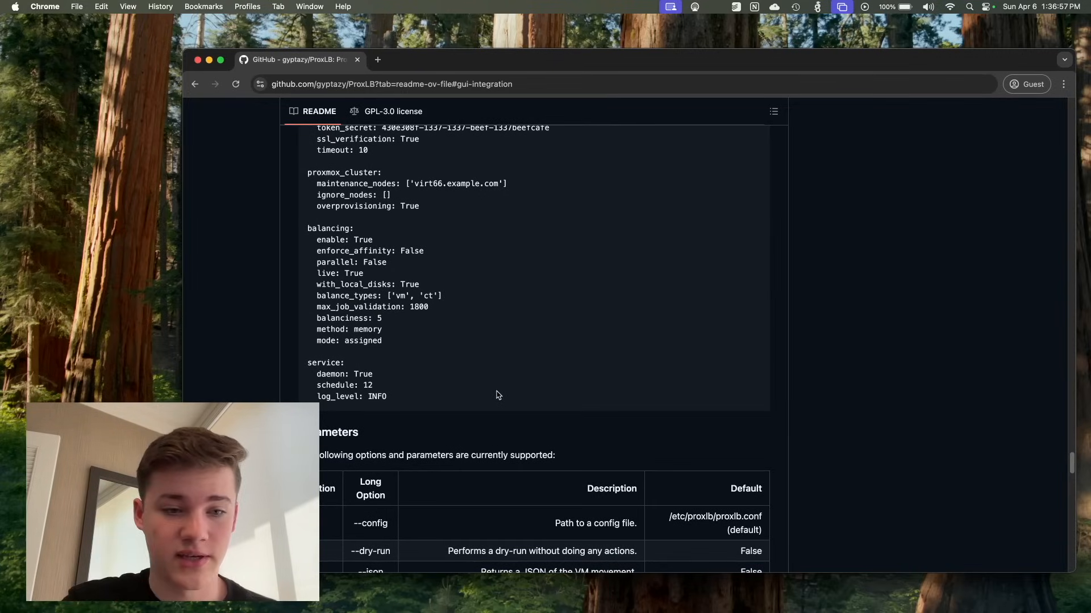
pyautogui.scroll(-3)
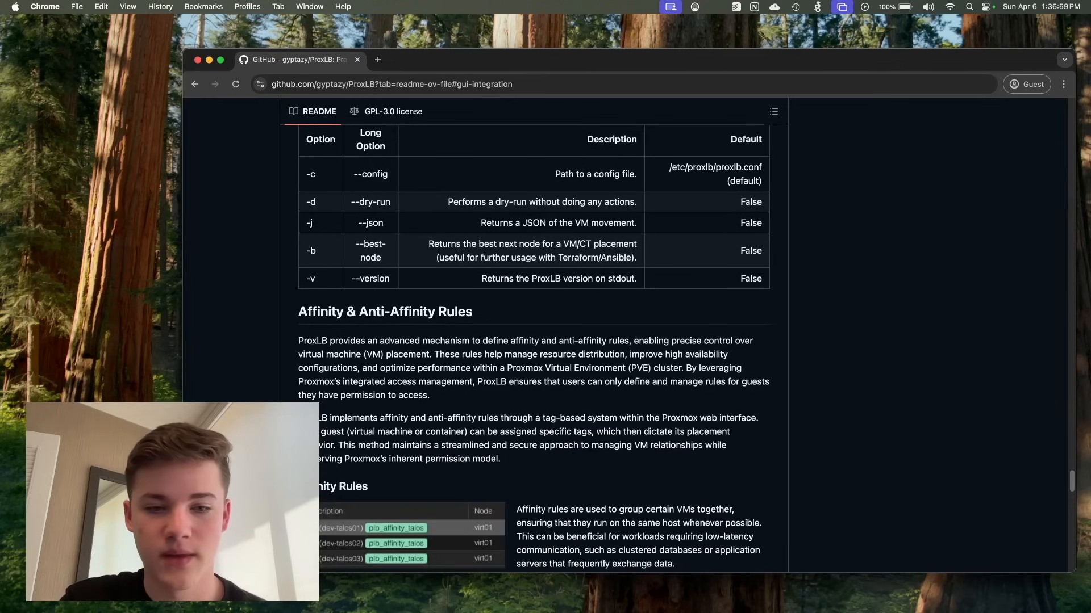
pyautogui.scroll(-3)
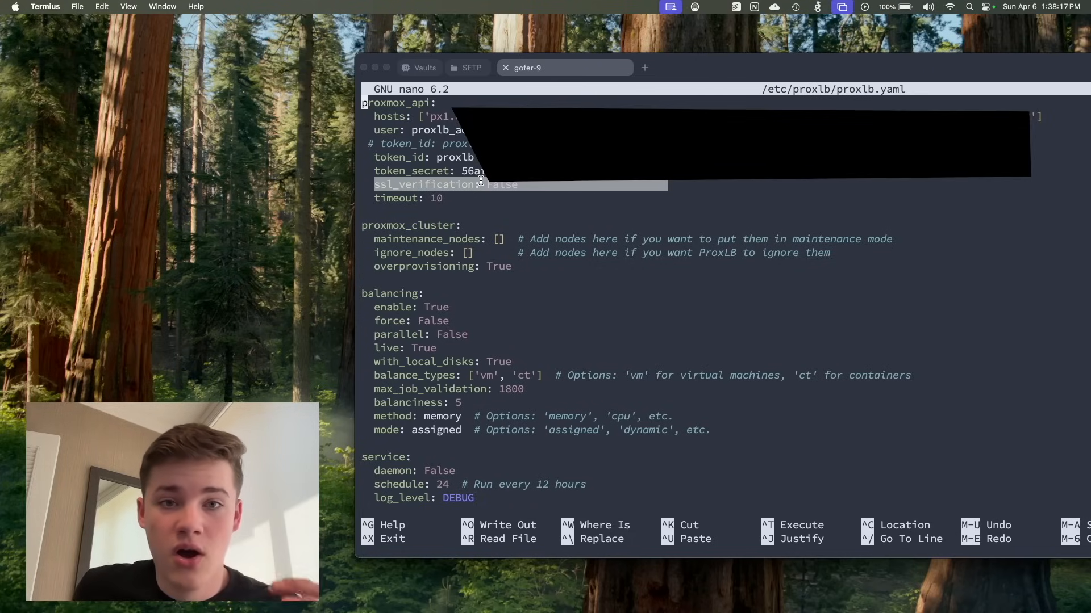
pyautogui.moveTo(431, 191)
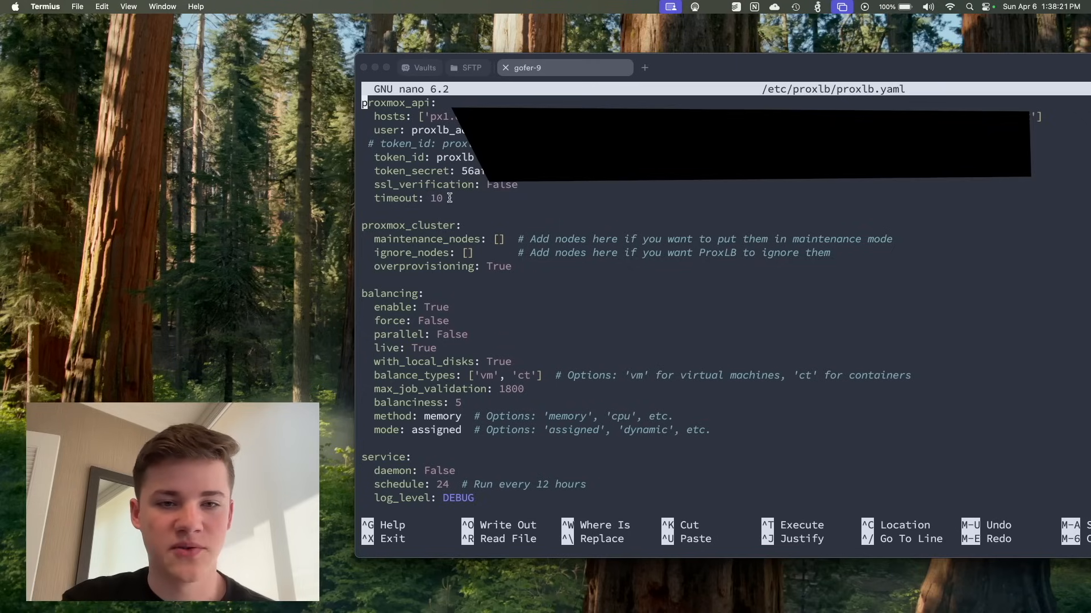
pyautogui.moveTo(516, 260)
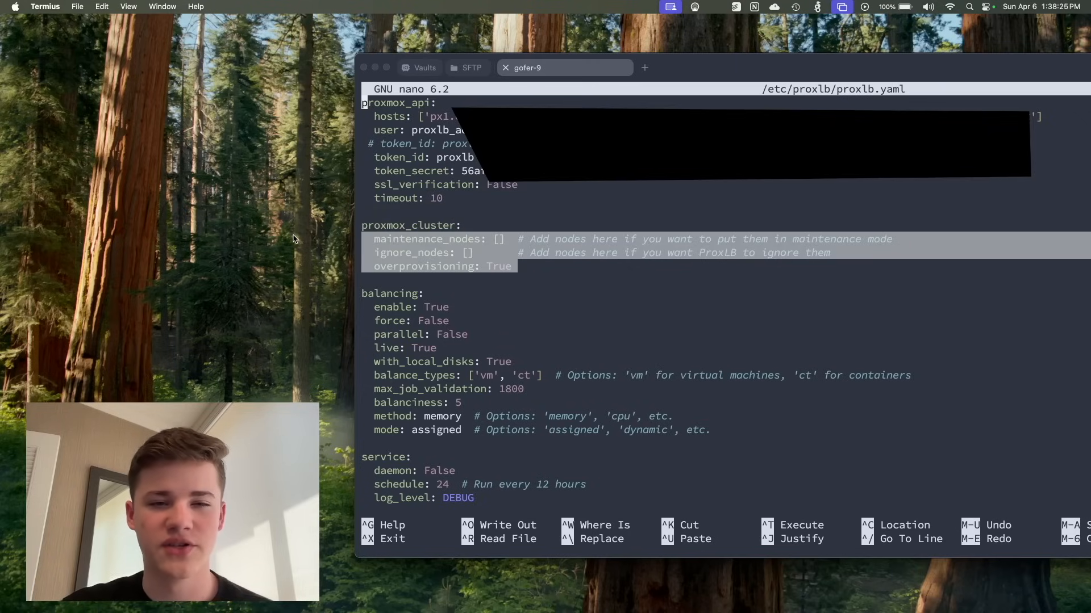
pyautogui.moveTo(495, 294)
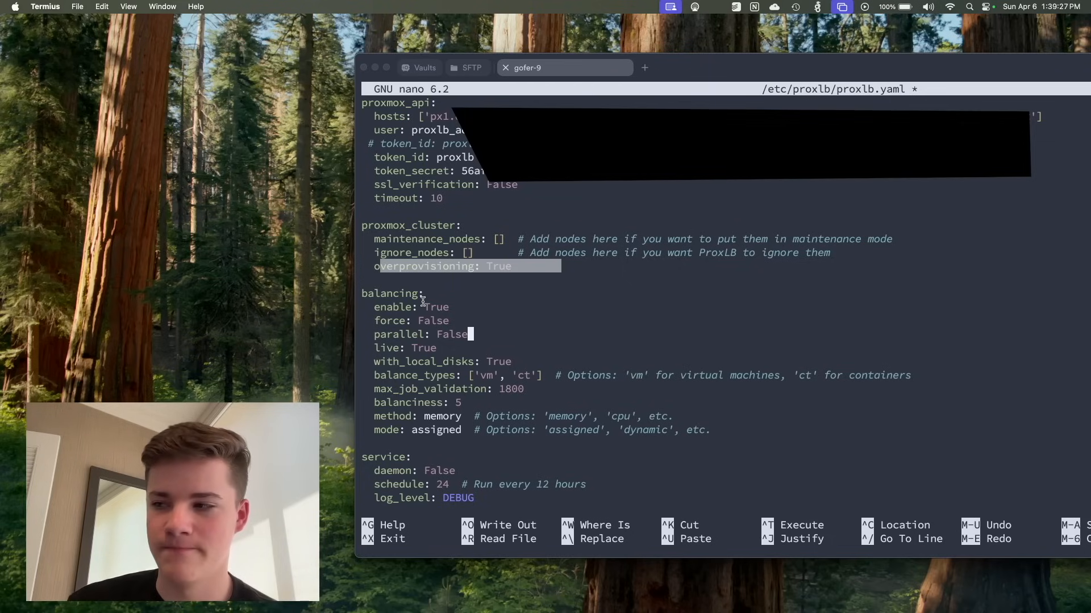
pyautogui.moveTo(401, 306)
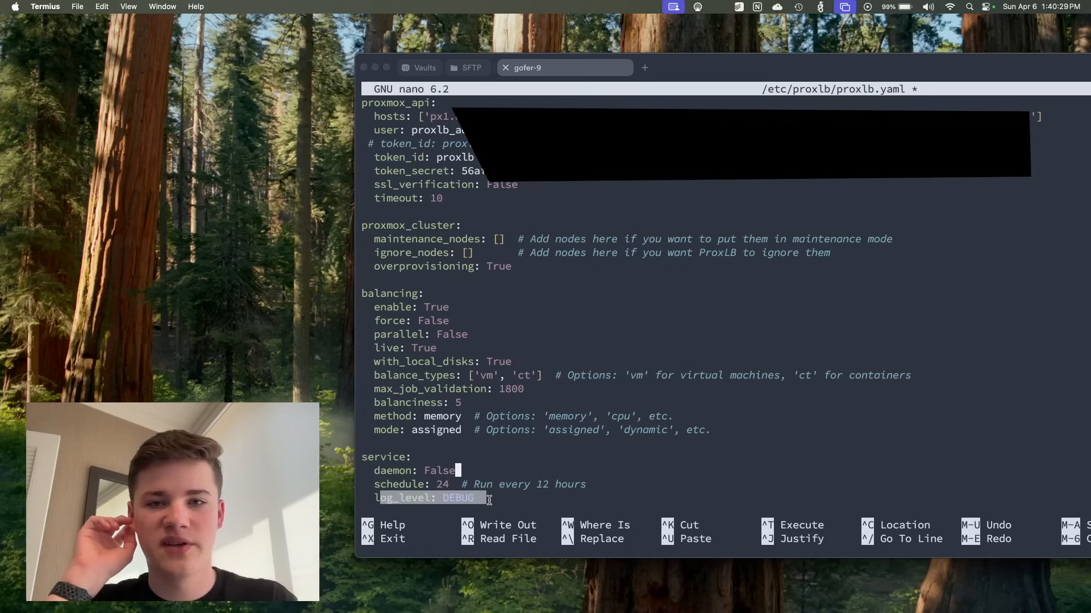
# Step: Exit nano and enter 'sudo systemctl restart proxlb' at the shell prompt
pyautogui.press('ctrl+x')
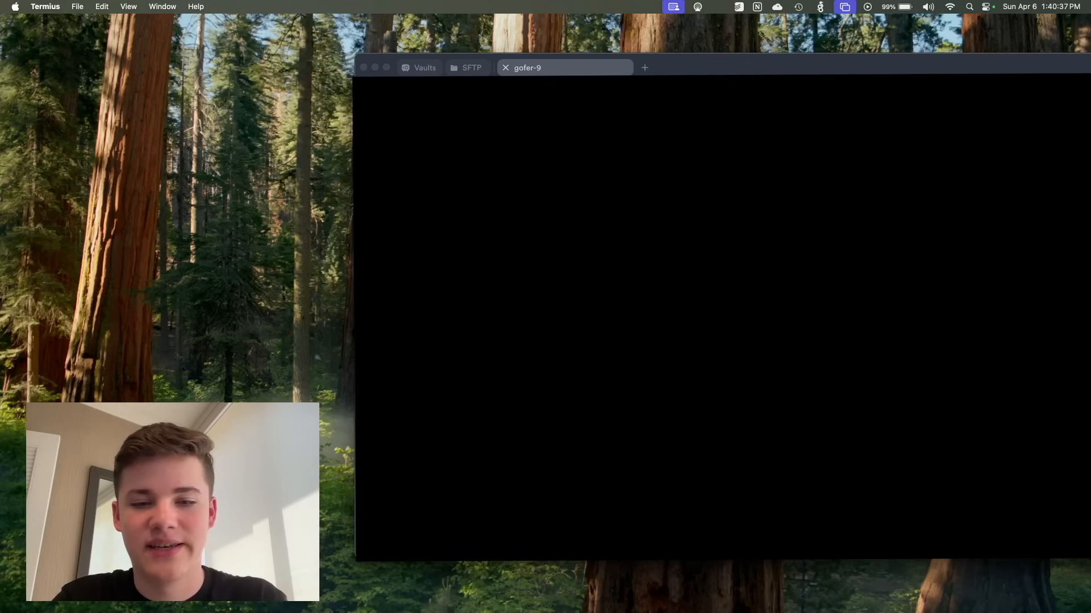
pyautogui.write('sudo syste')
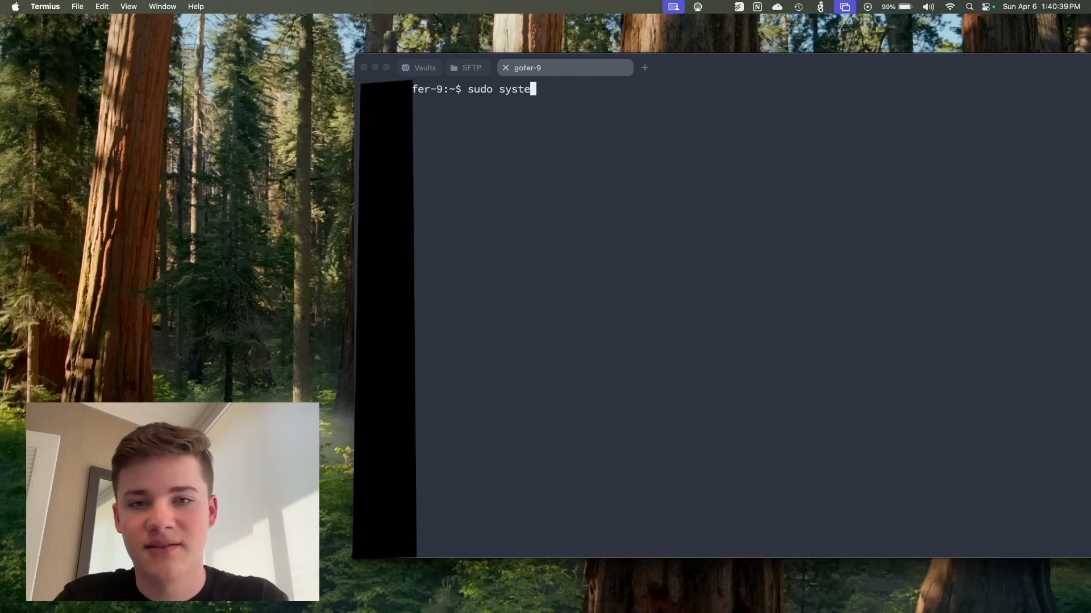
pyautogui.write('mctl status')
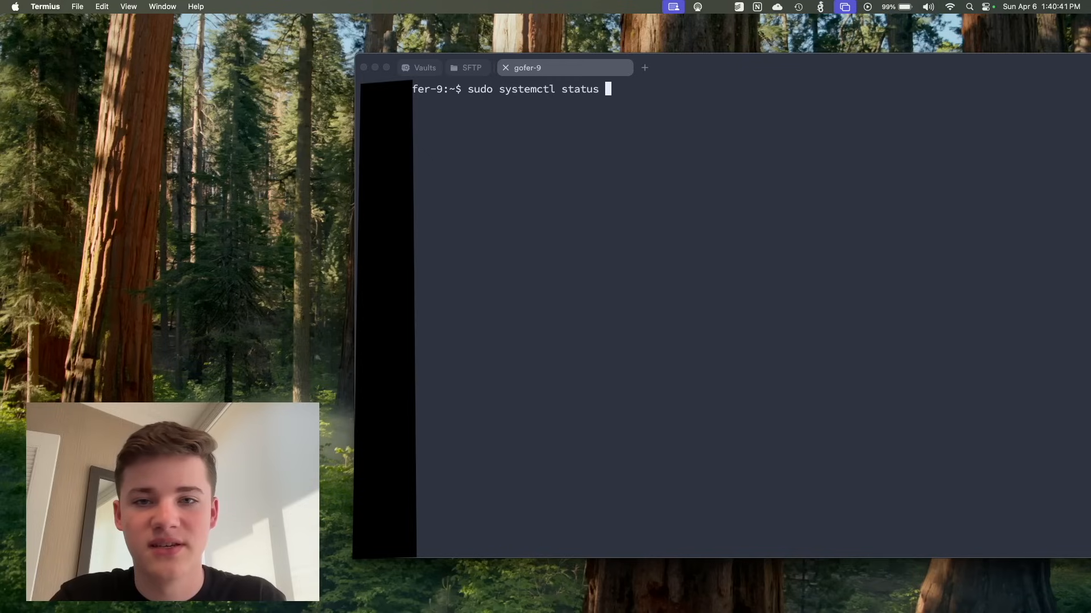
pyautogui.press('Backspace')
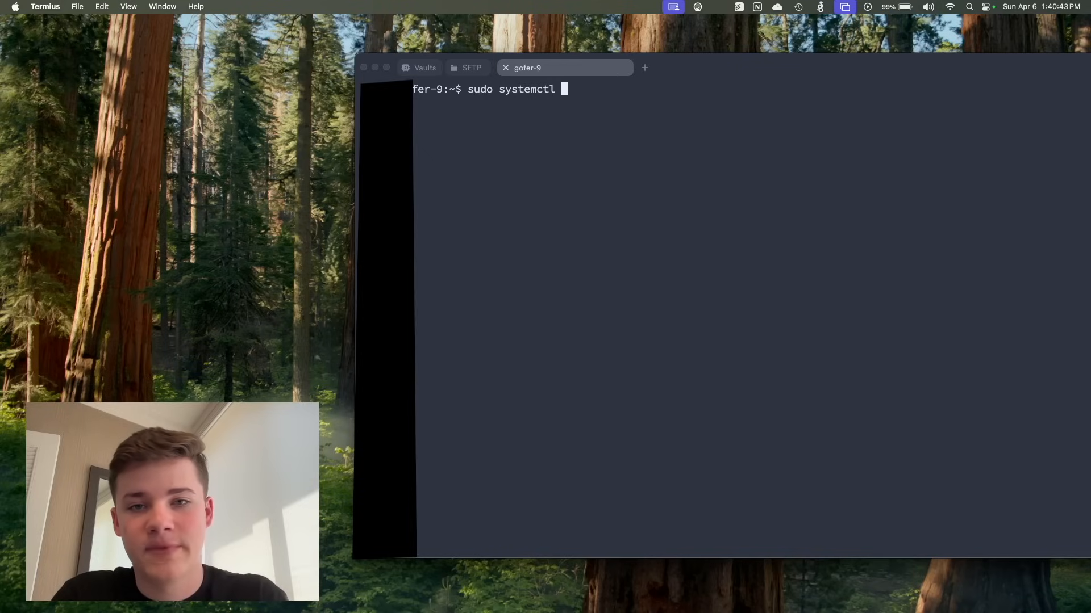
pyautogui.write('restart prol')
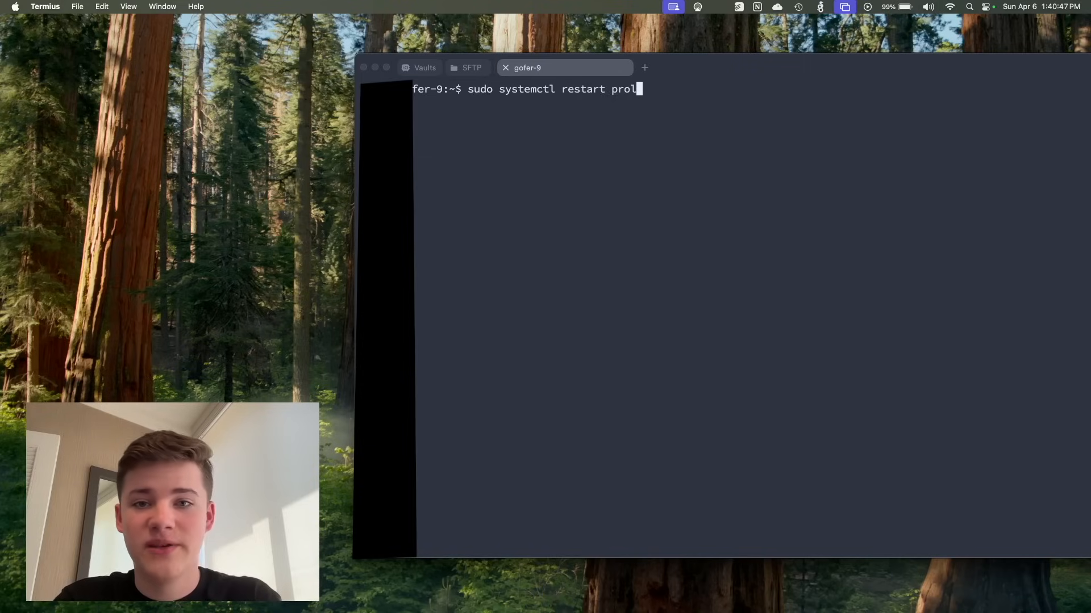
pyautogui.write('xb')
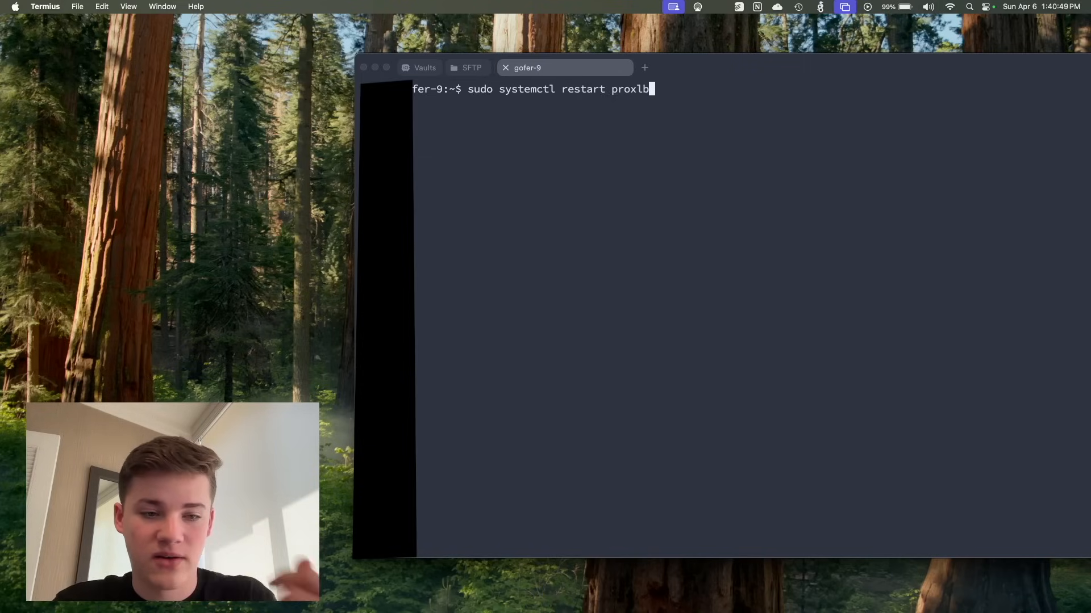
pyautogui.write('c')
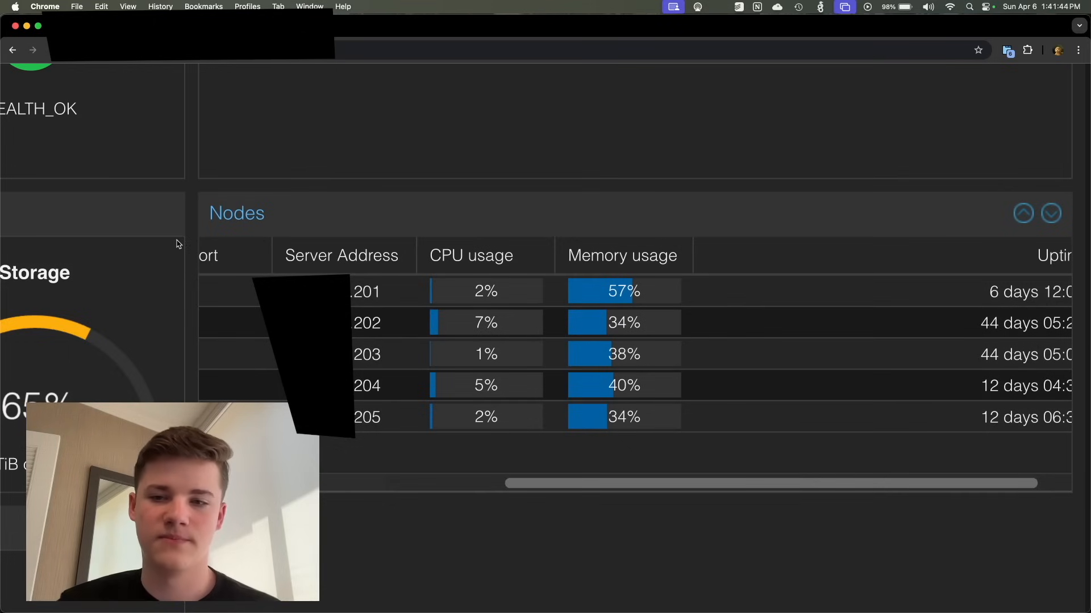
pyautogui.moveTo(638, 295)
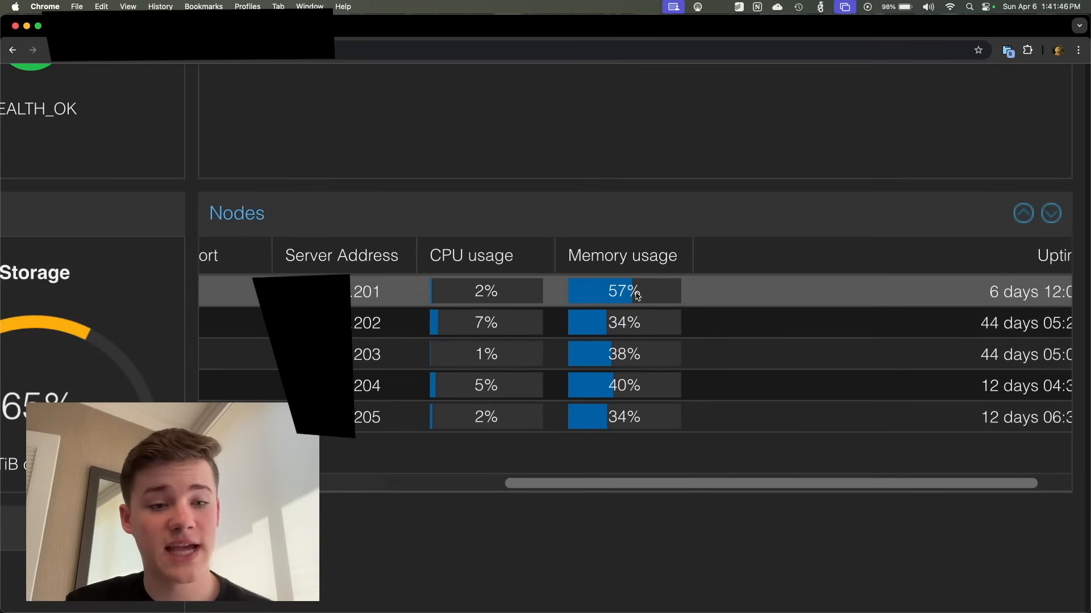
pyautogui.moveTo(598, 293)
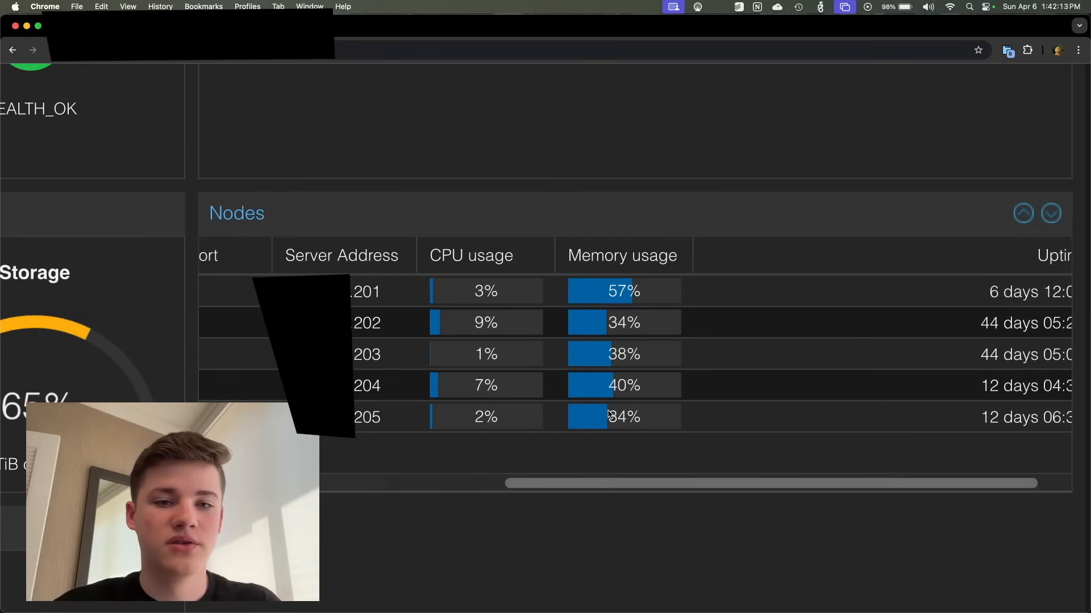
pyautogui.moveTo(570, 393)
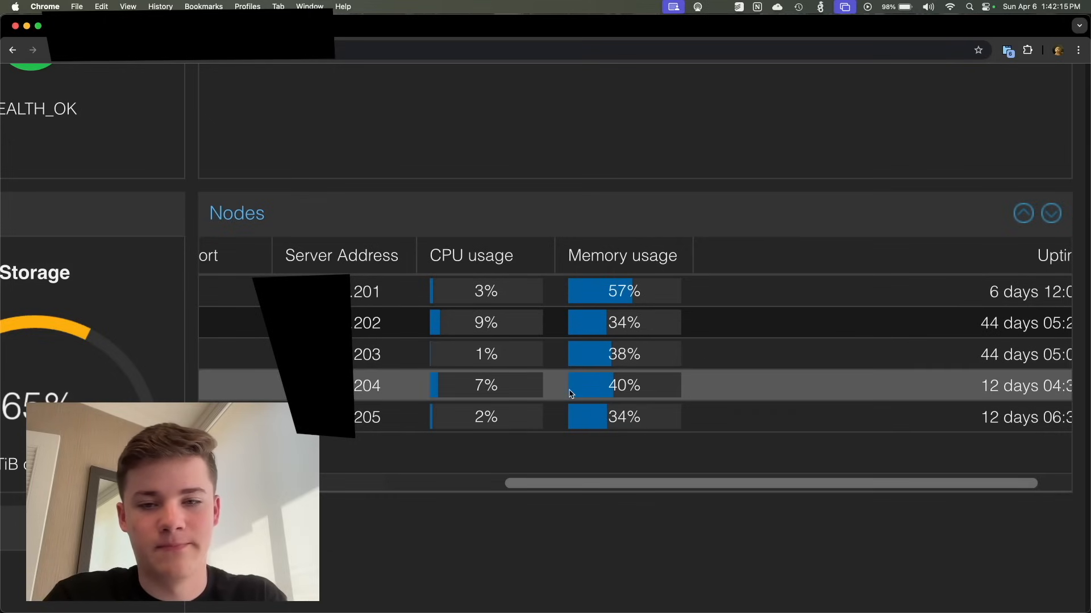